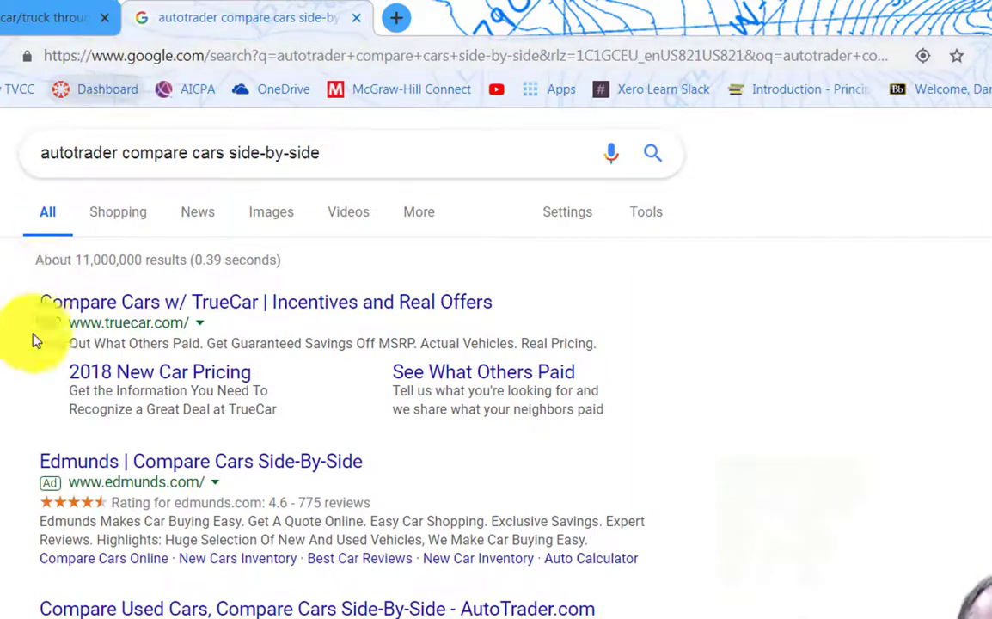
# Scroll the Google results and open the AutoTrader 'Compare Cars' sitelink.
pyautogui.scroll(-3)
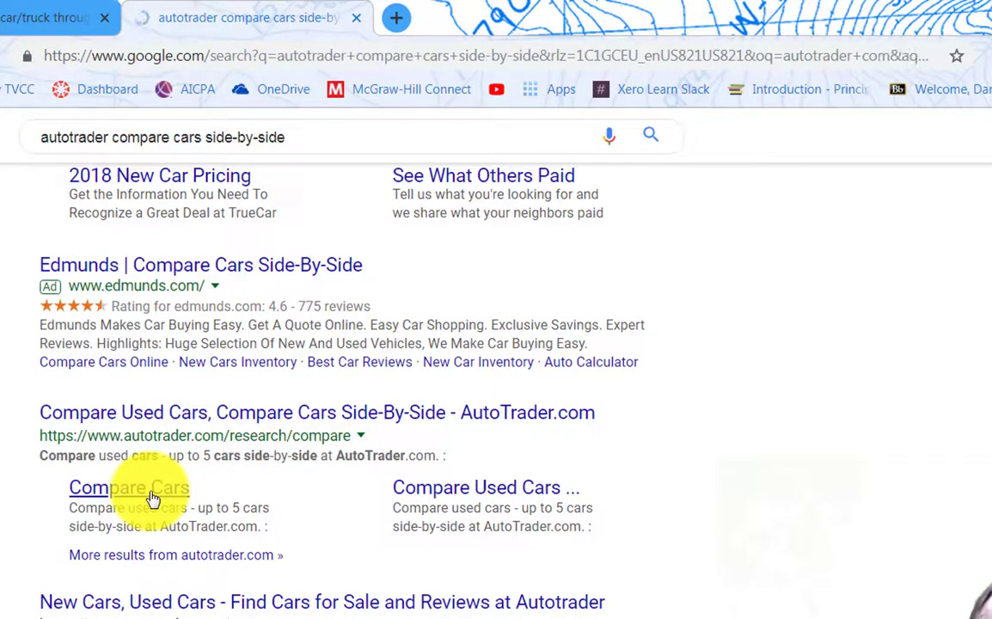
pyautogui.click(128, 487)
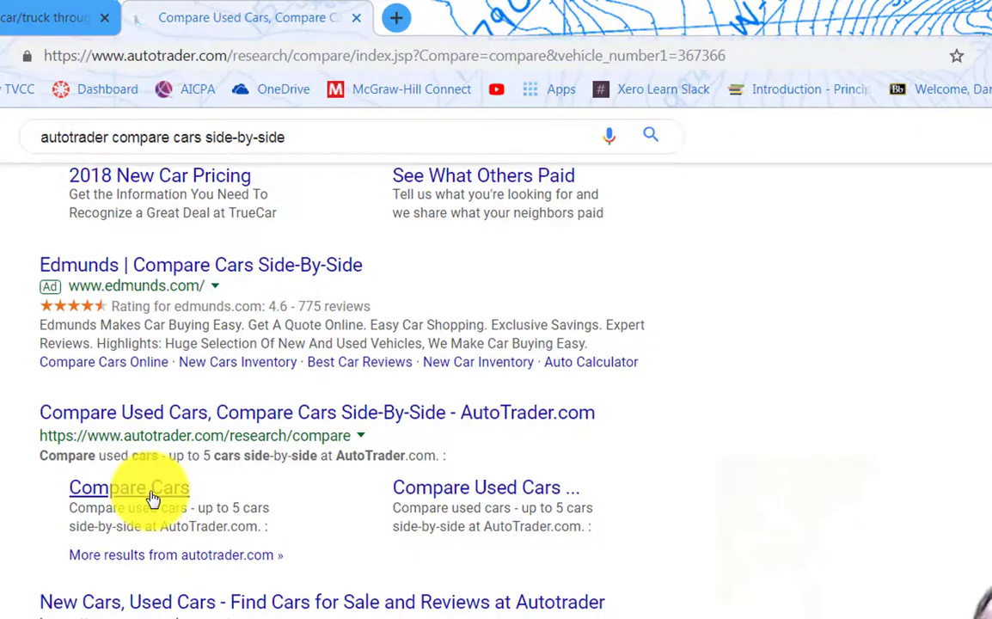
# Confirm ZIP code 83701 and start a New Comparison, clearing the Cadillac and Subaru.
pyautogui.click(151, 489)
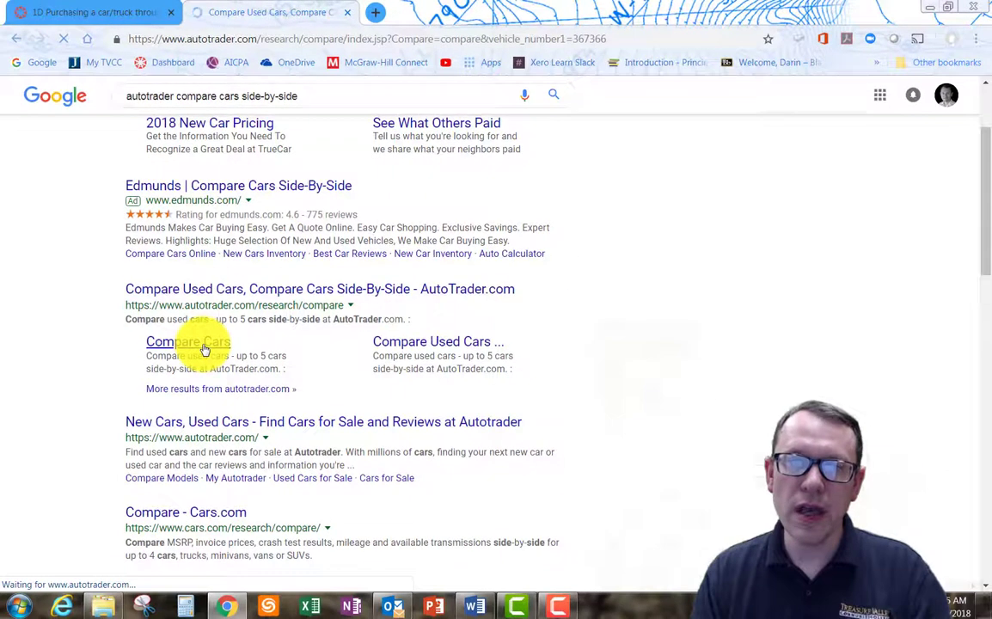
pyautogui.click(187, 341)
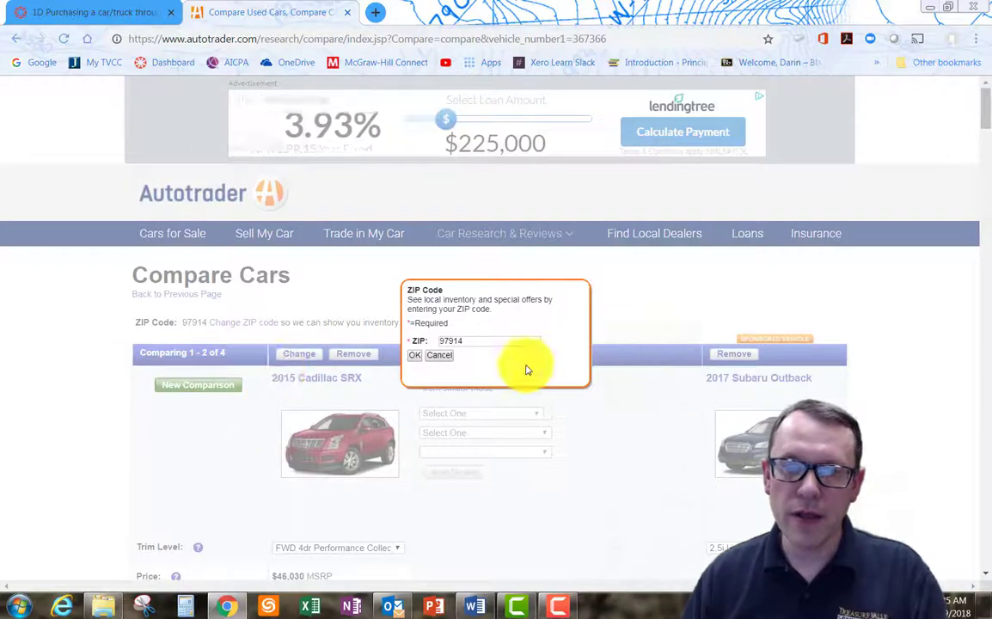
pyautogui.click(414, 355)
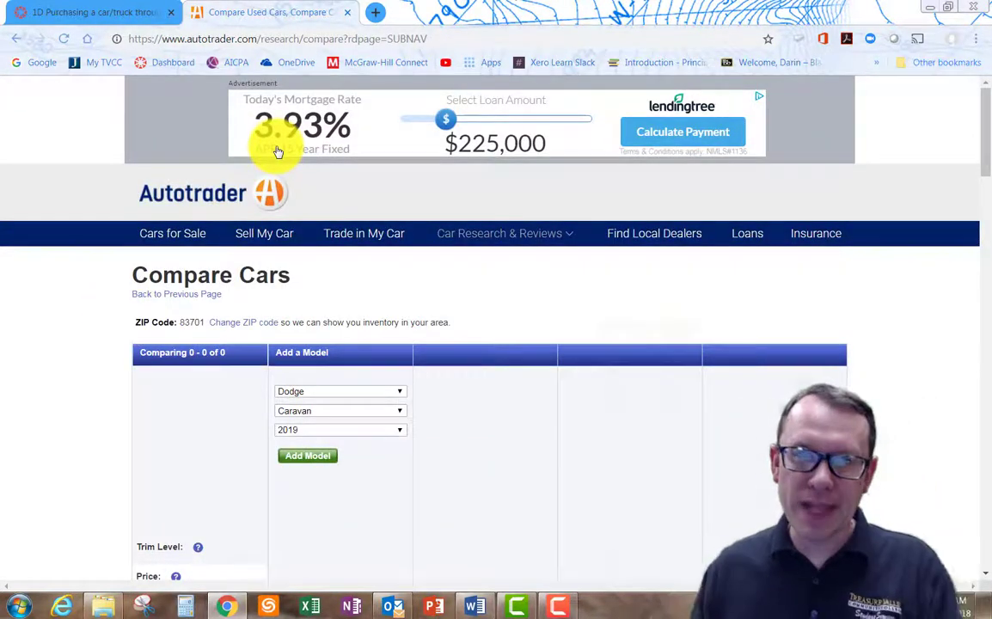
pyautogui.moveTo(444, 322)
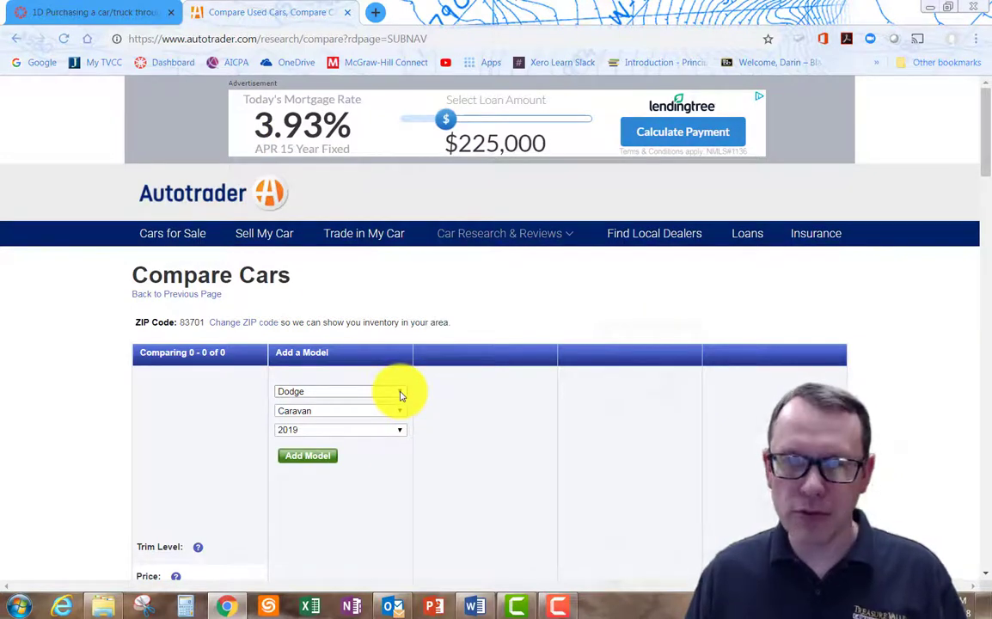
# Add the 2019 Dodge Challenger to the comparison.
pyautogui.click(339, 411)
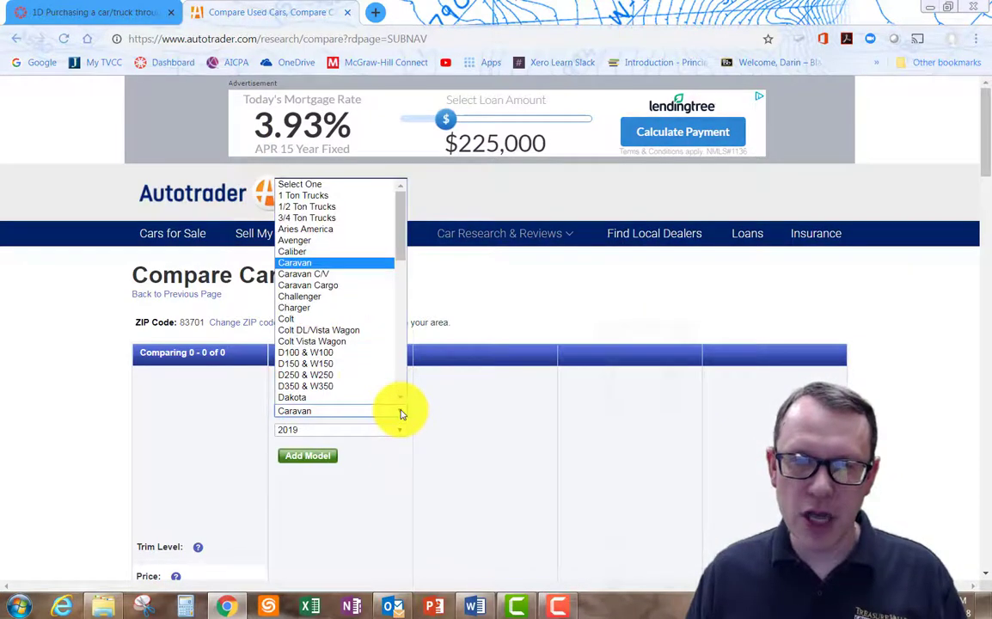
pyautogui.click(299, 295)
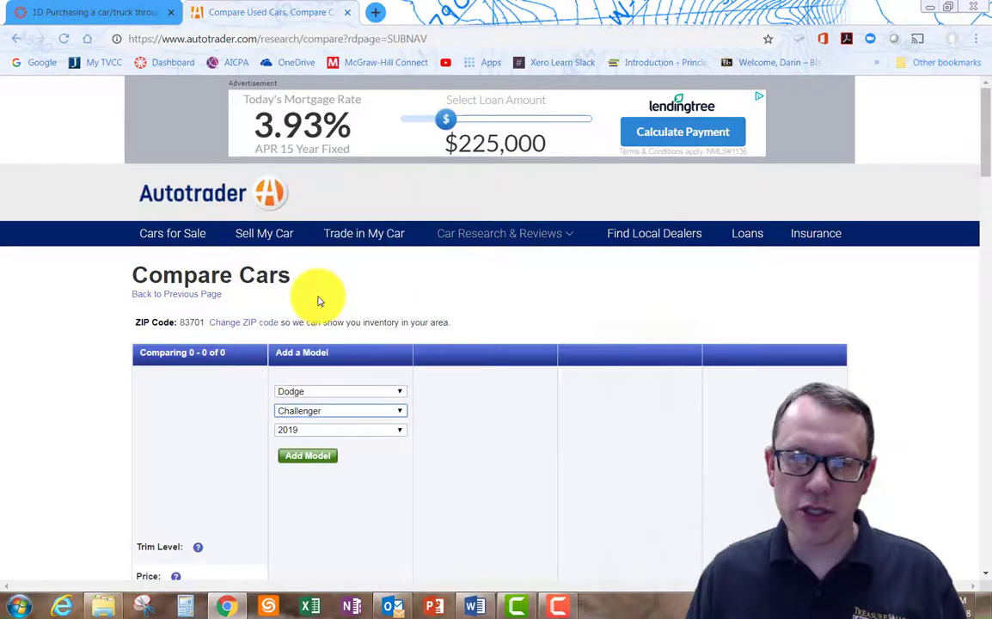
pyautogui.click(307, 455)
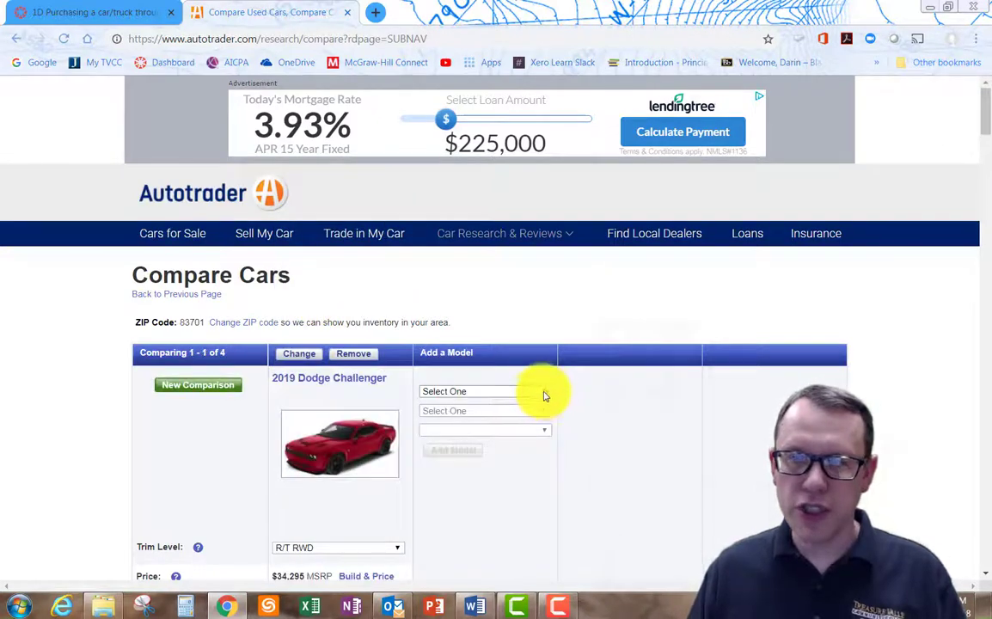
# Add the 2019 Ford Mustang and 2019 Chevrolet Camaro as the other compared cars.
pyautogui.click(484, 391)
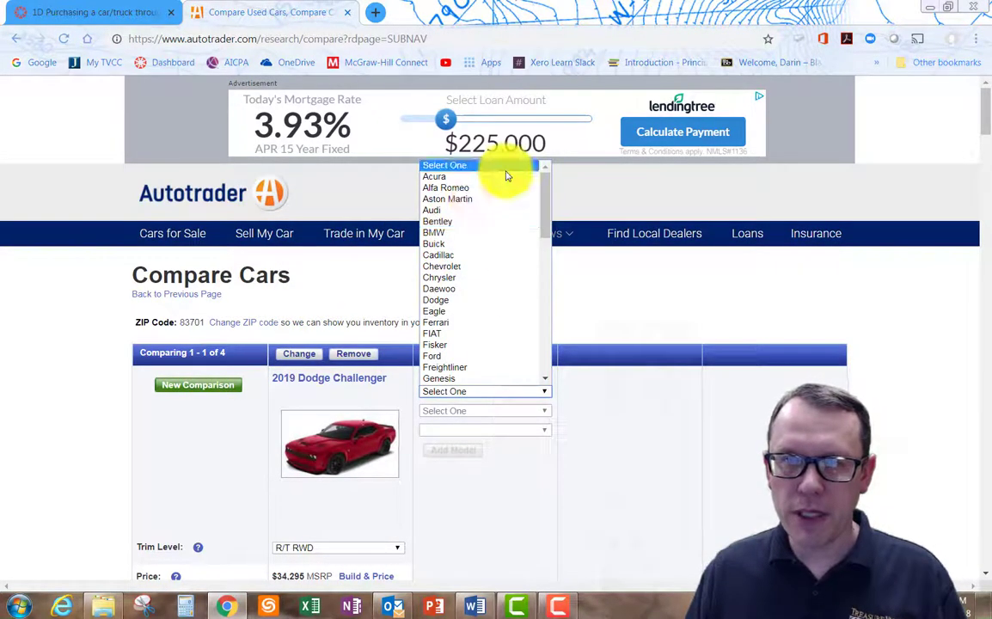
pyautogui.moveTo(444, 289)
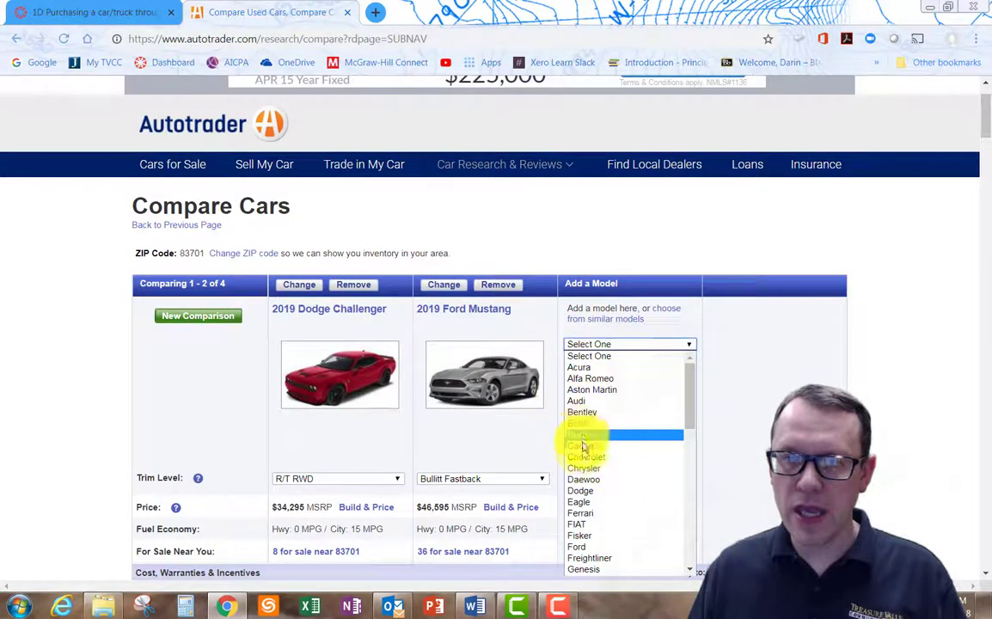
pyautogui.click(586, 457)
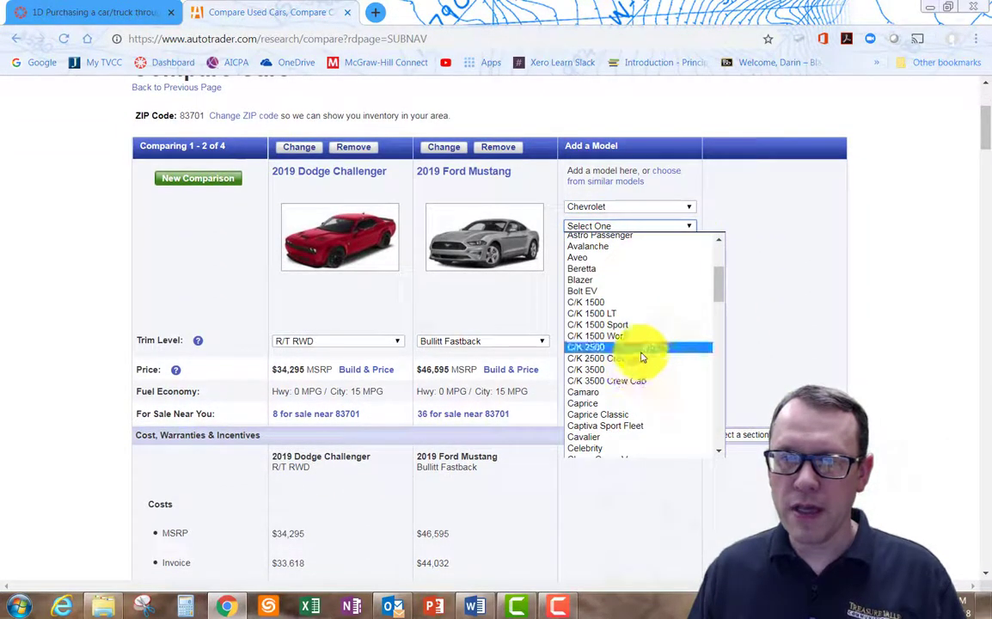
pyautogui.scroll(-3)
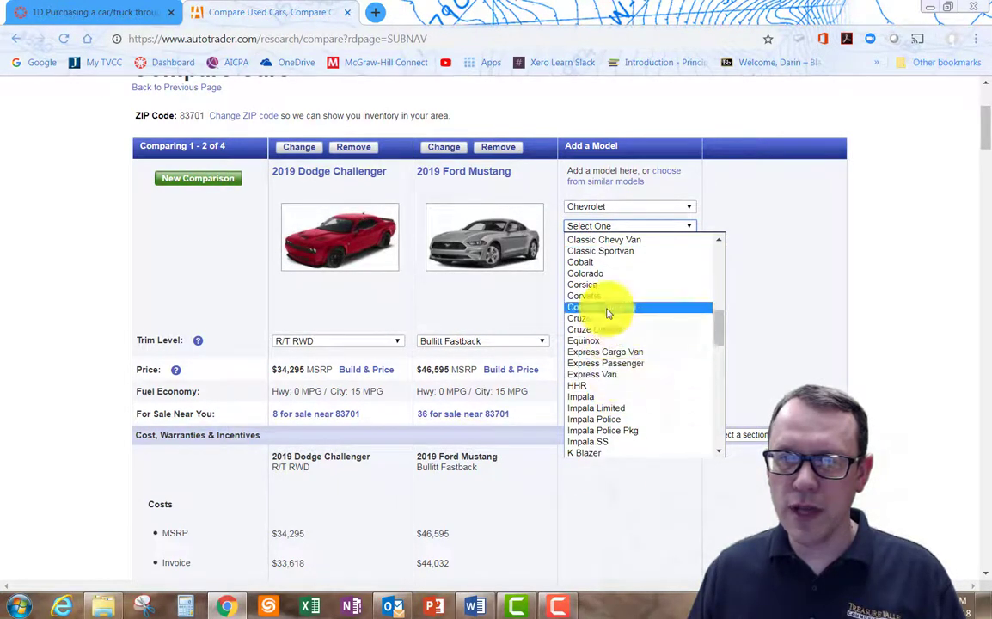
pyautogui.click(594, 307)
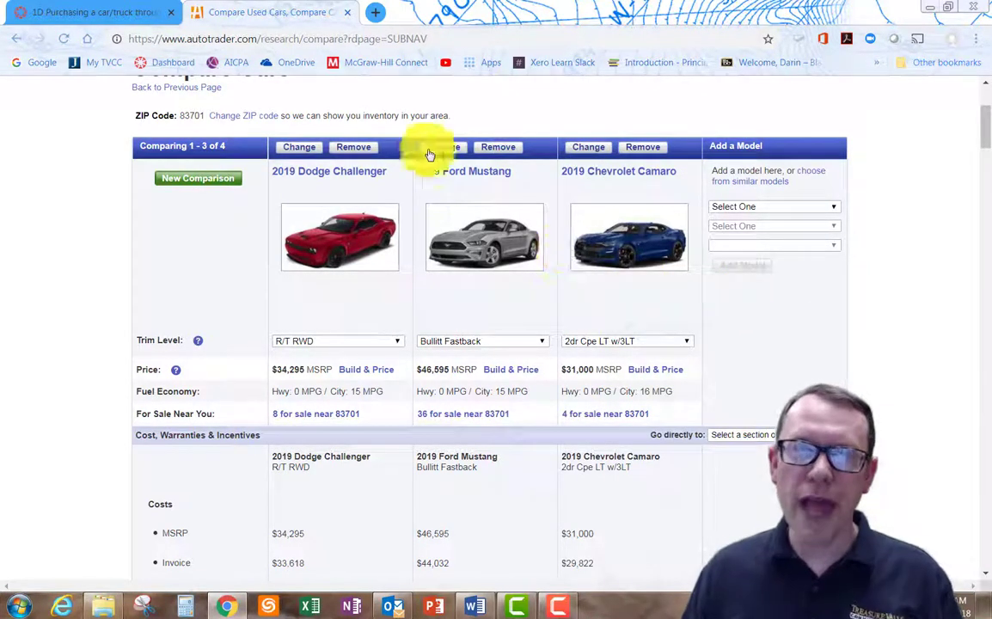
pyautogui.moveTo(916, 371)
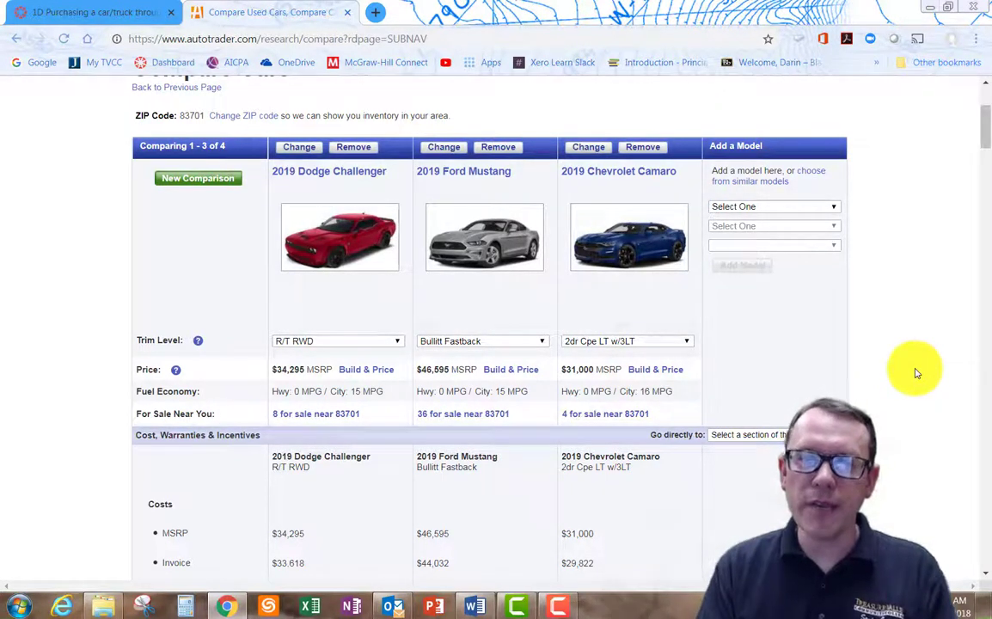
# Scroll through the three cars' specs, then launch Snipping Tool to capture the comparison table.
pyautogui.scroll(-3)
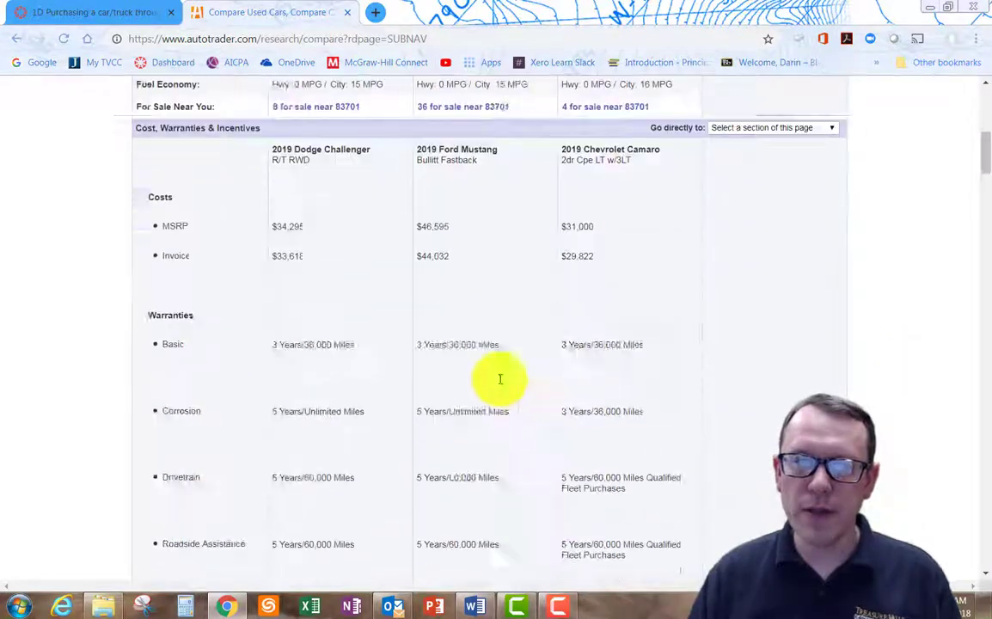
pyautogui.scroll(-3)
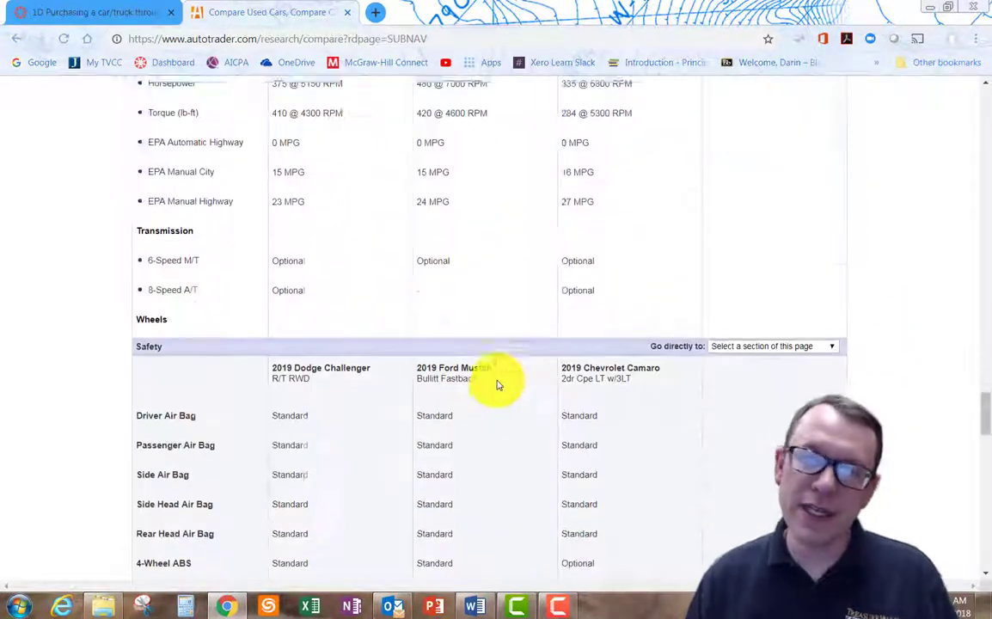
pyautogui.scroll(-3)
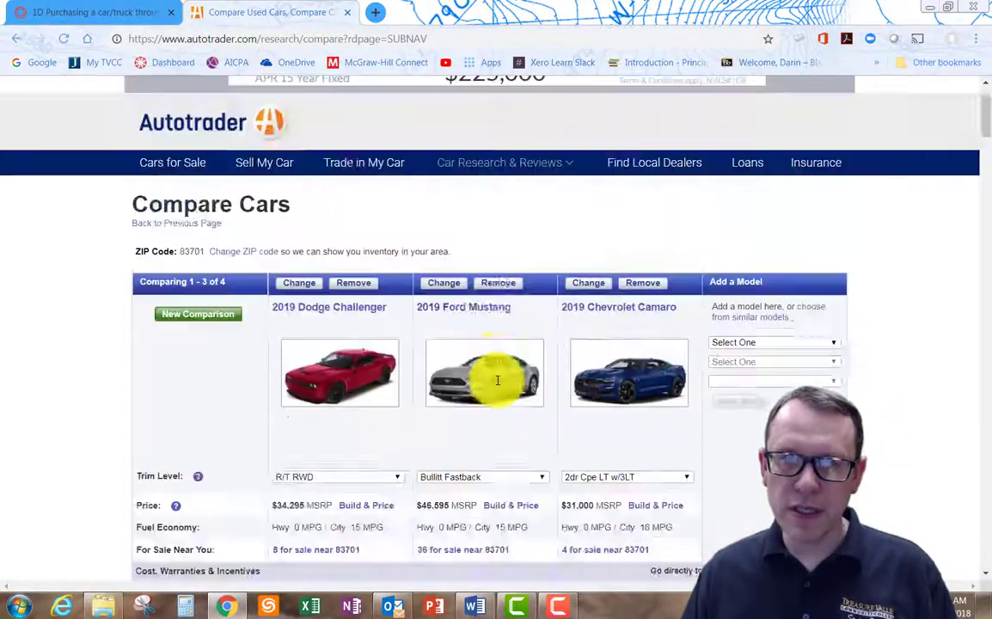
pyautogui.scroll(-3)
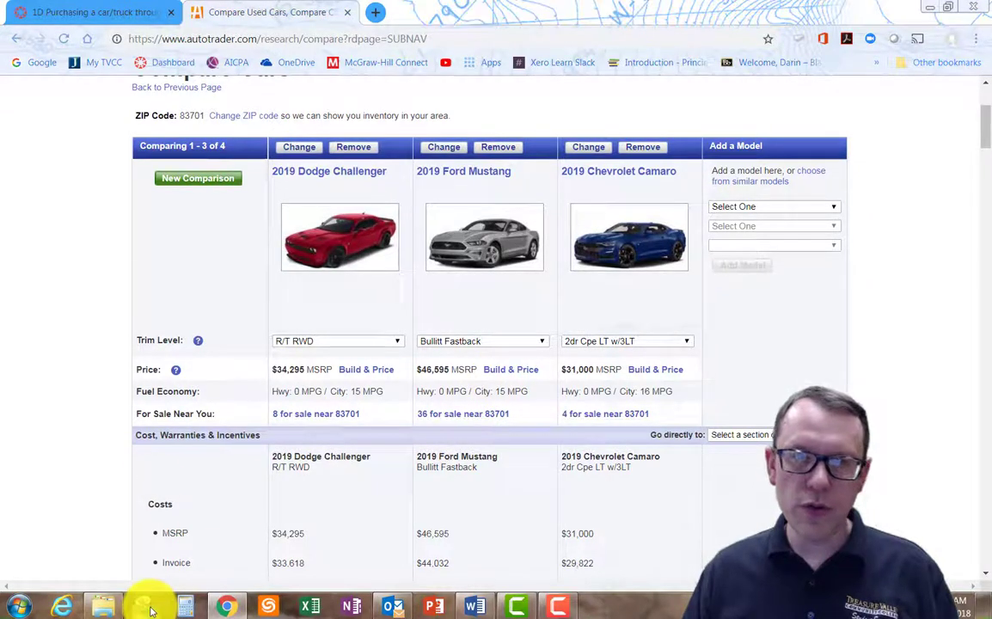
pyautogui.click(145, 604)
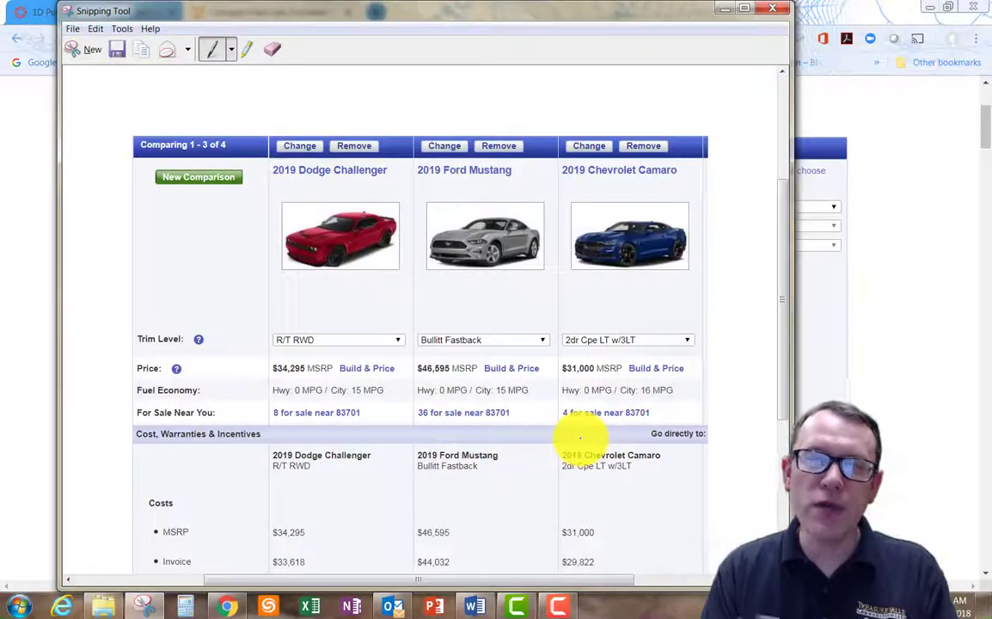